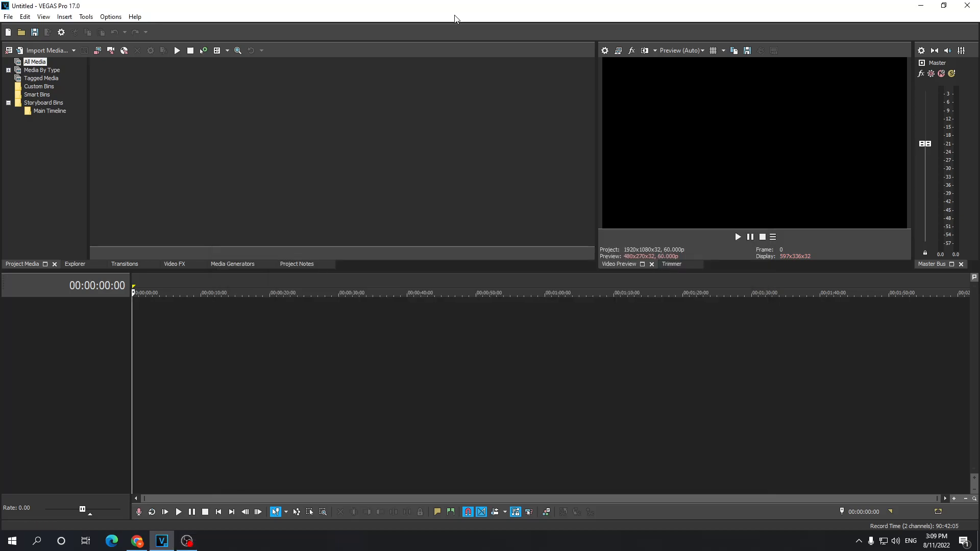
{"action": "mouse_move", "coordinate": [281, 121]}
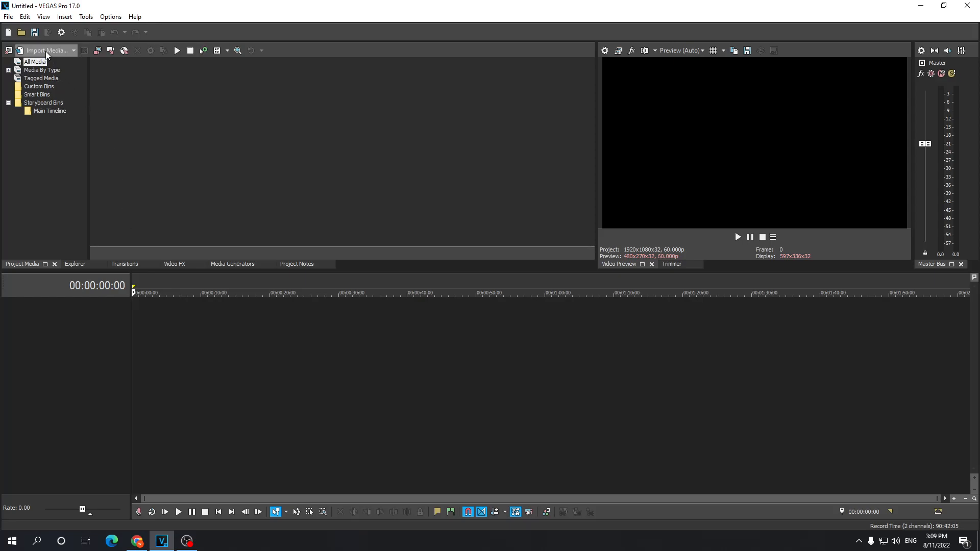
Step: Import the gameplay video onto the timeline and match project video settings to the footage
{"action": "left_click", "coordinate": [44, 50]}
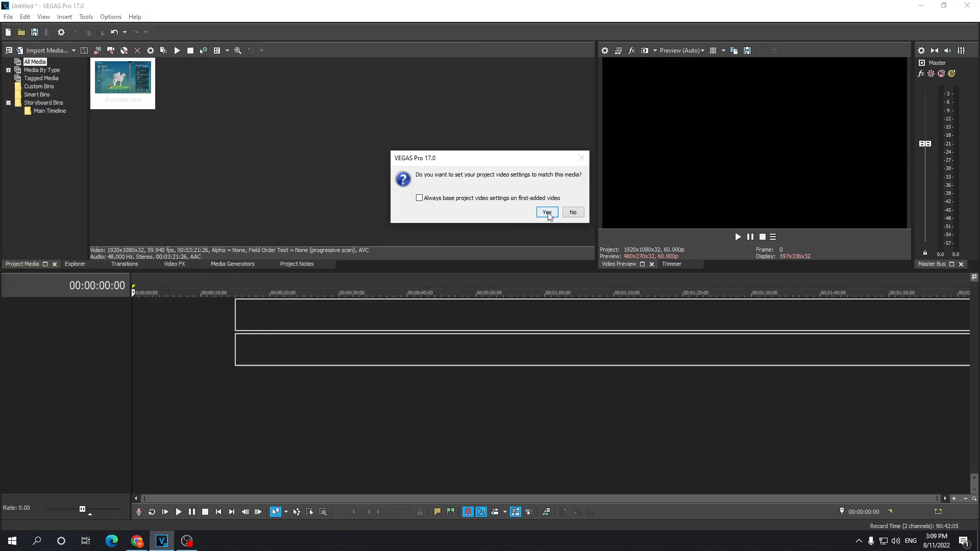
{"action": "left_click", "coordinate": [546, 212]}
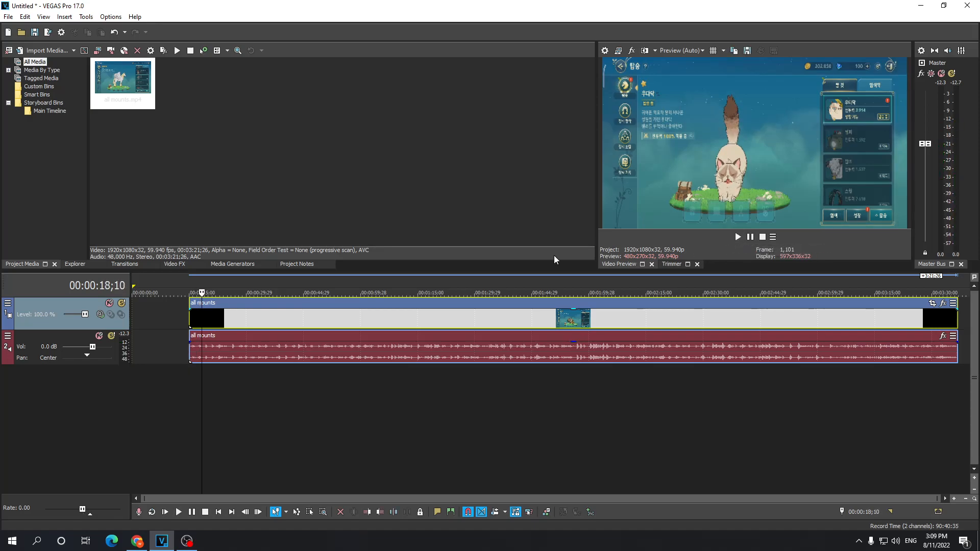
{"action": "mouse_move", "coordinate": [428, 347]}
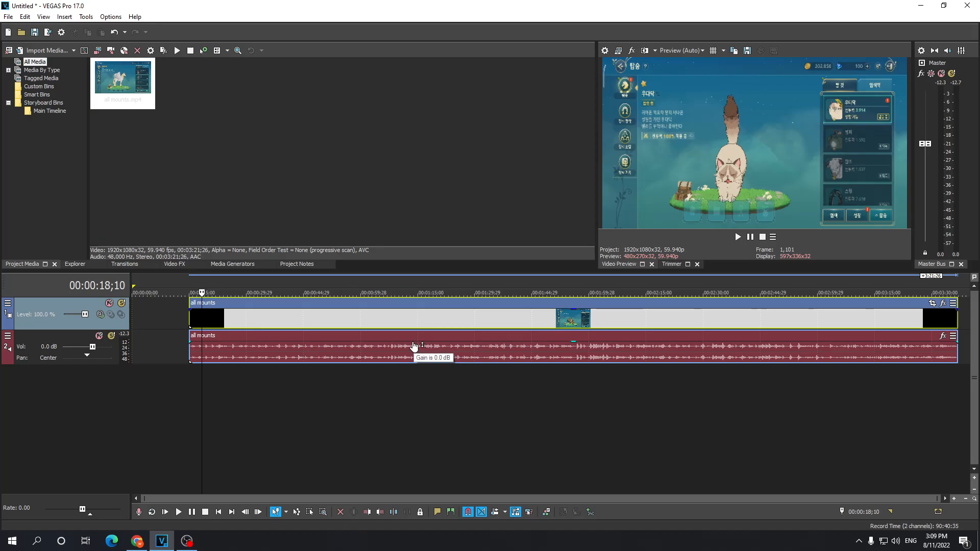
{"action": "mouse_move", "coordinate": [365, 351]}
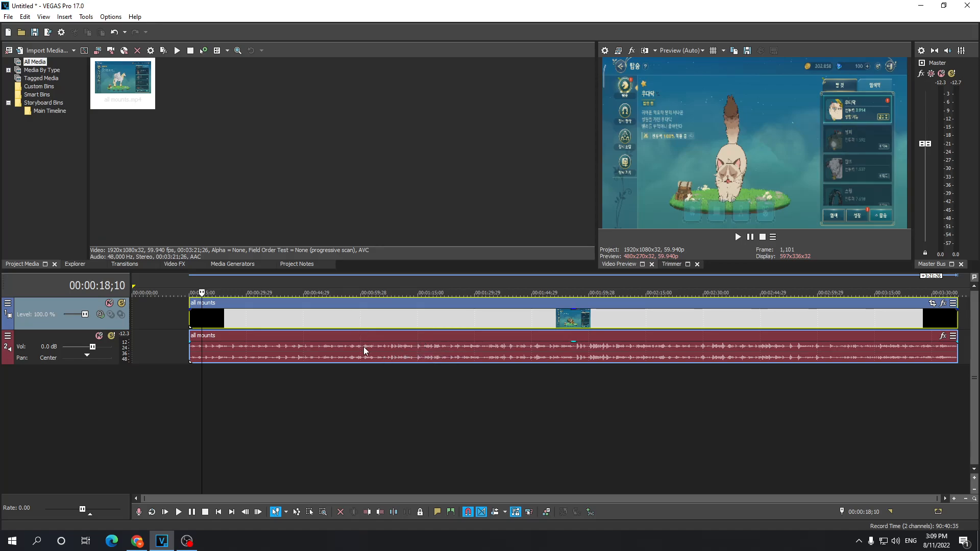
{"action": "mouse_move", "coordinate": [366, 329]}
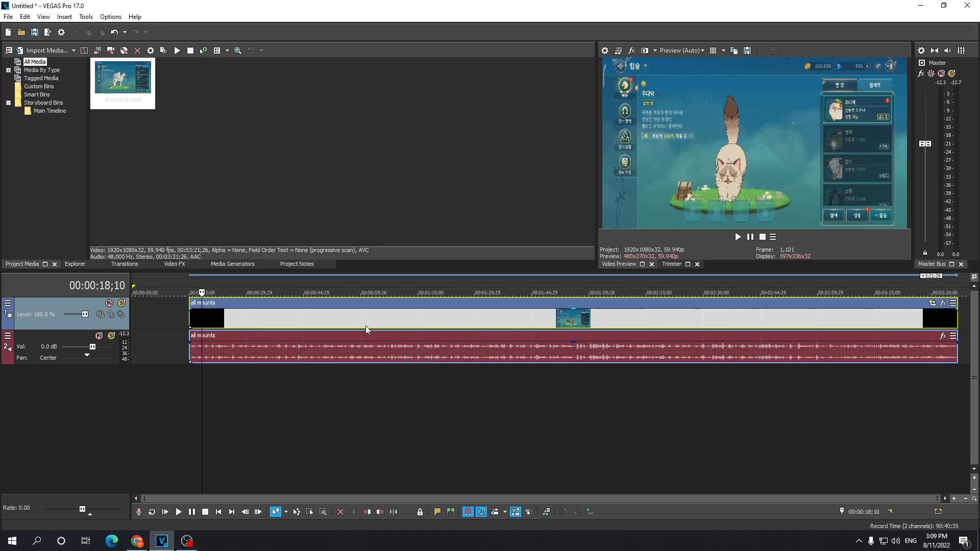
{"action": "mouse_move", "coordinate": [373, 353]}
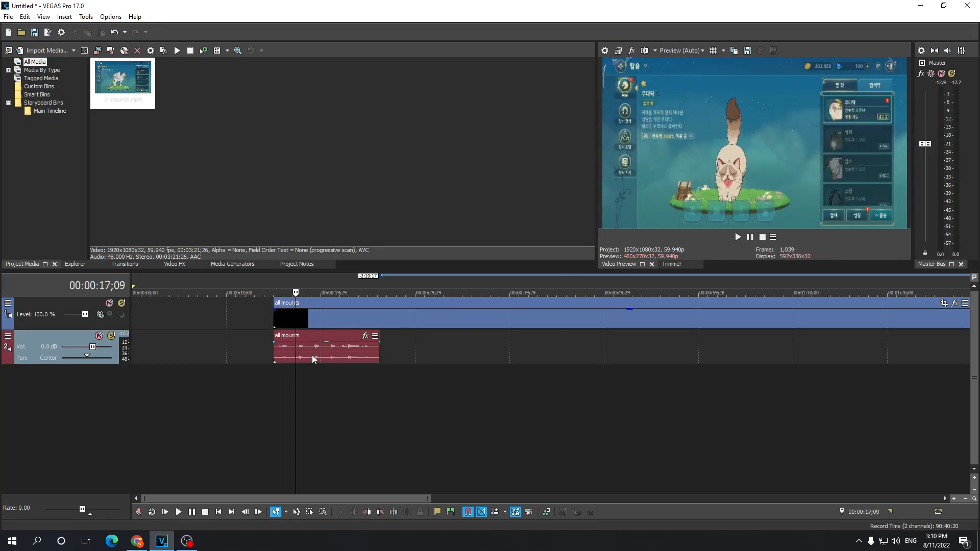
{"action": "left_click", "coordinate": [325, 347]}
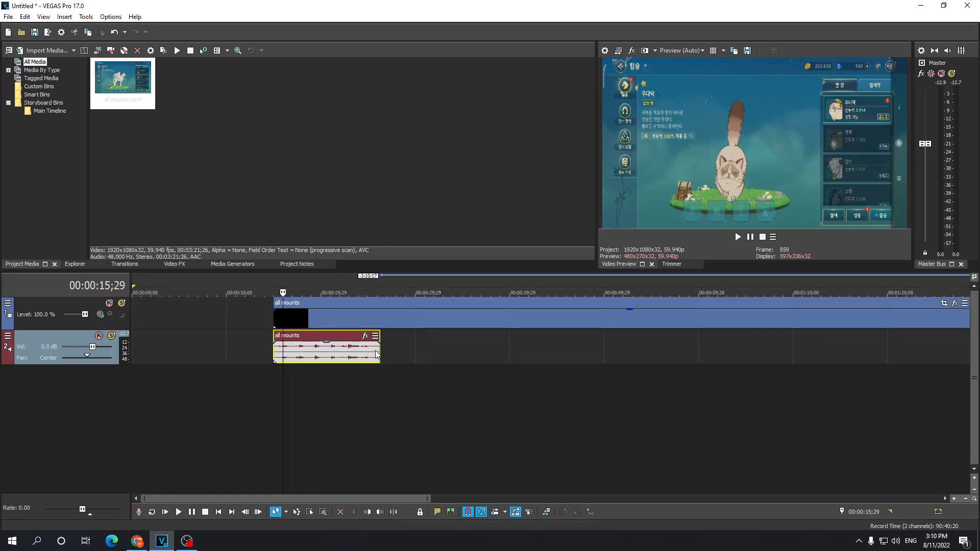
{"action": "mouse_move", "coordinate": [377, 351]}
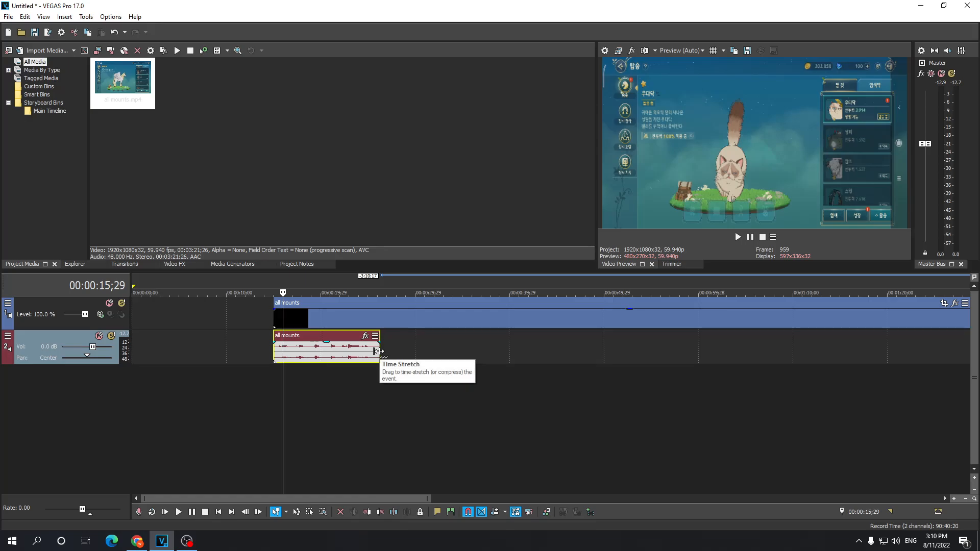
{"action": "mouse_move", "coordinate": [384, 359]}
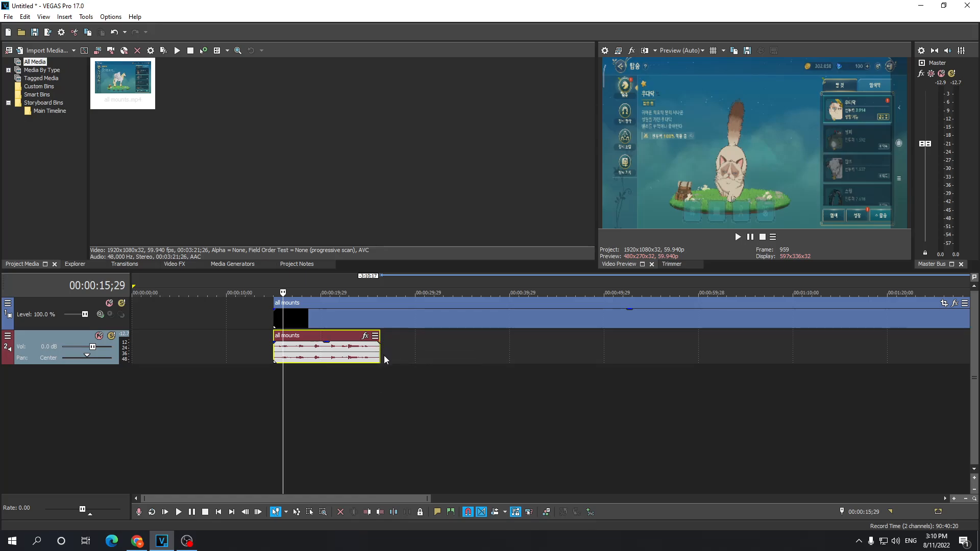
{"action": "mouse_move", "coordinate": [376, 351]}
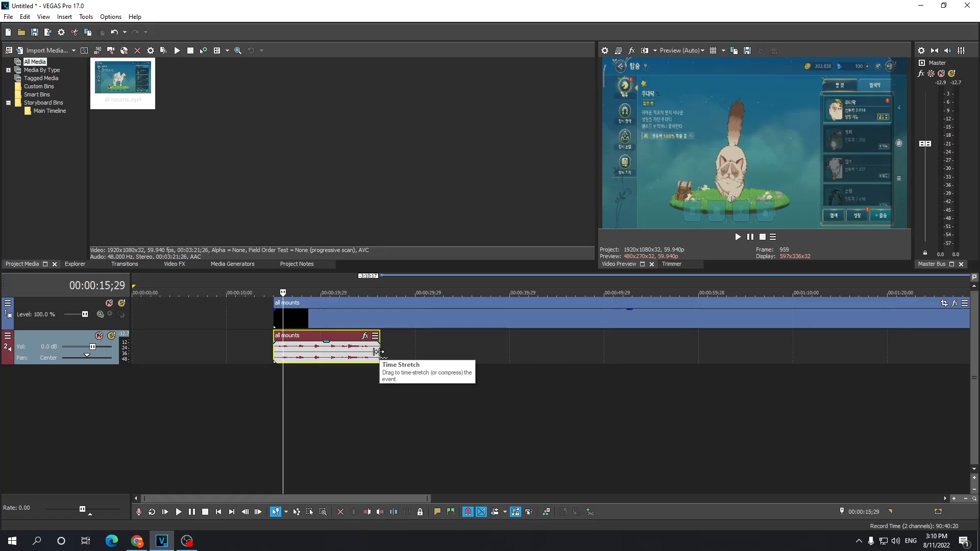
Step: Ctrl-drag the audio event's right edge in three pulls to stretch it several times longer
{"action": "left_click_drag", "start_coordinate": [376, 351], "coordinate": [425, 356]}
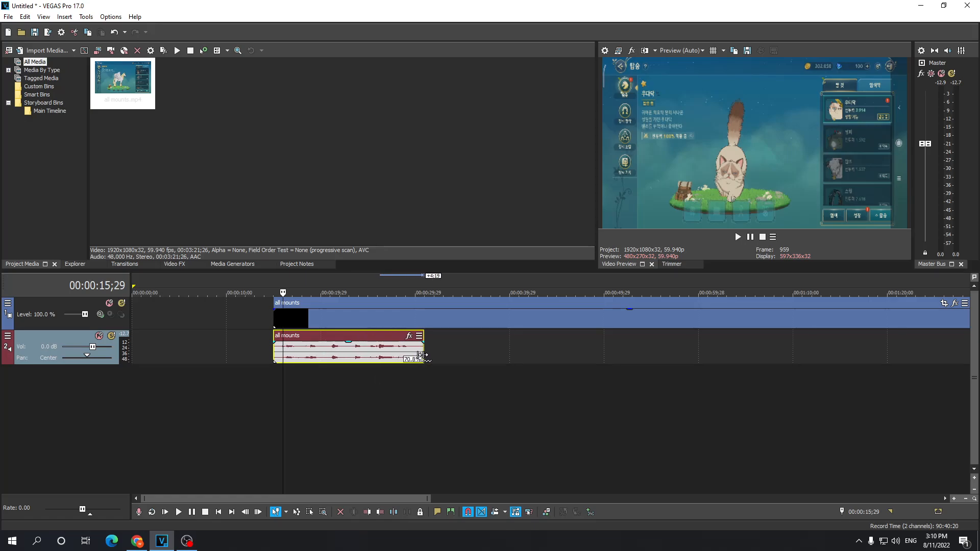
{"action": "left_click_drag", "start_coordinate": [423, 356], "coordinate": [543, 356]}
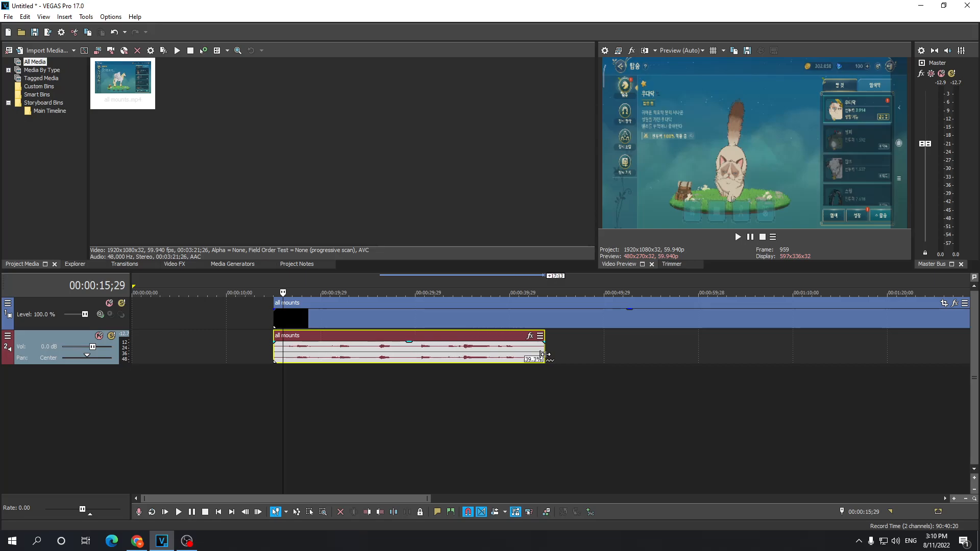
{"action": "left_click_drag", "start_coordinate": [542, 355], "coordinate": [604, 355]}
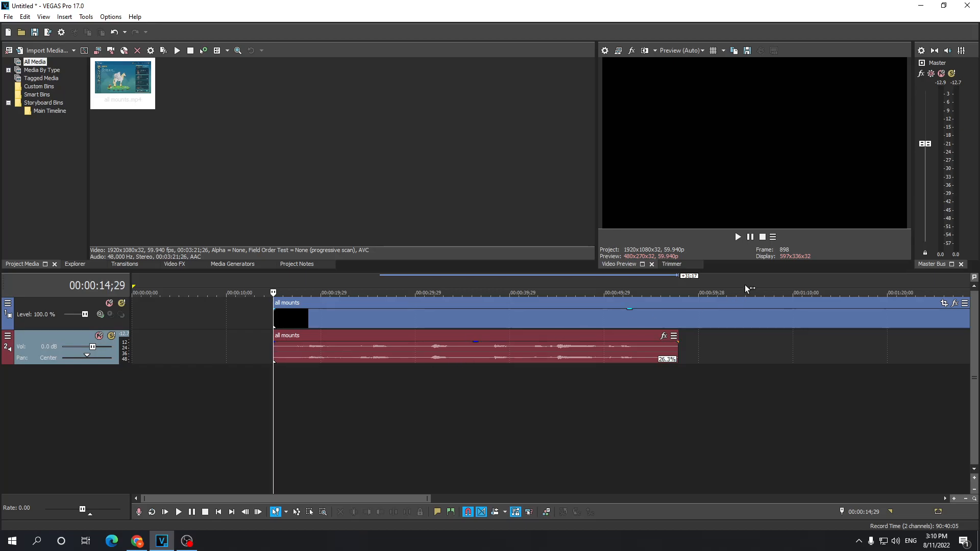
{"action": "mouse_move", "coordinate": [737, 237]}
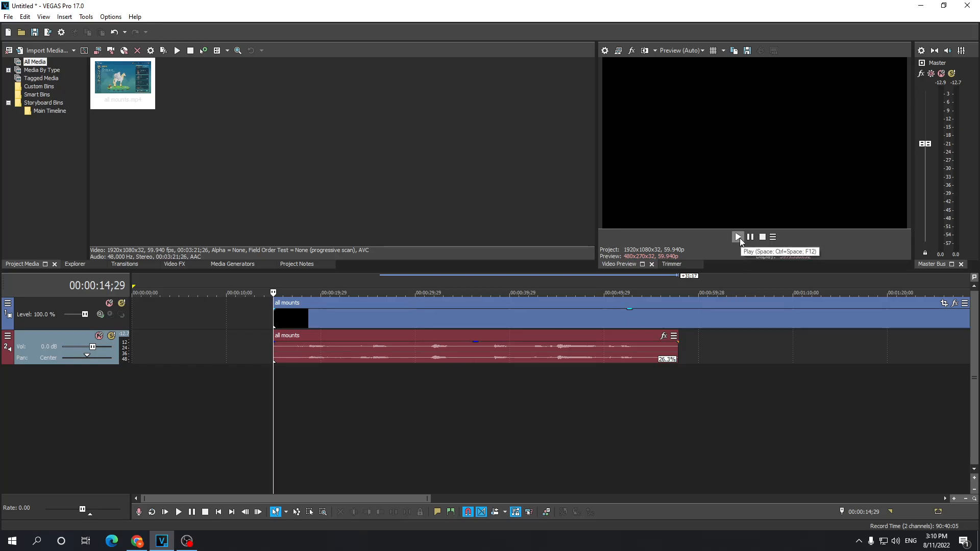
{"action": "left_click", "coordinate": [738, 237]}
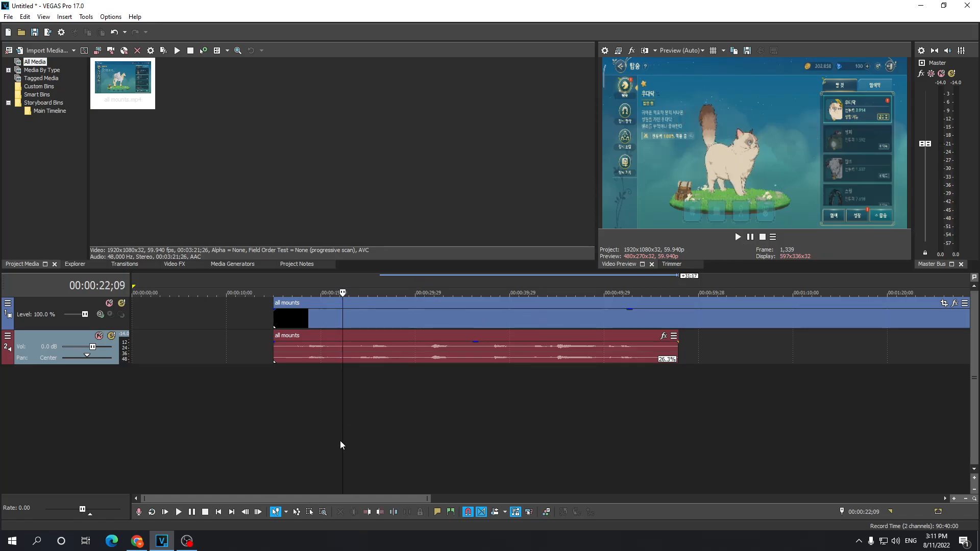
{"action": "mouse_move", "coordinate": [279, 449]}
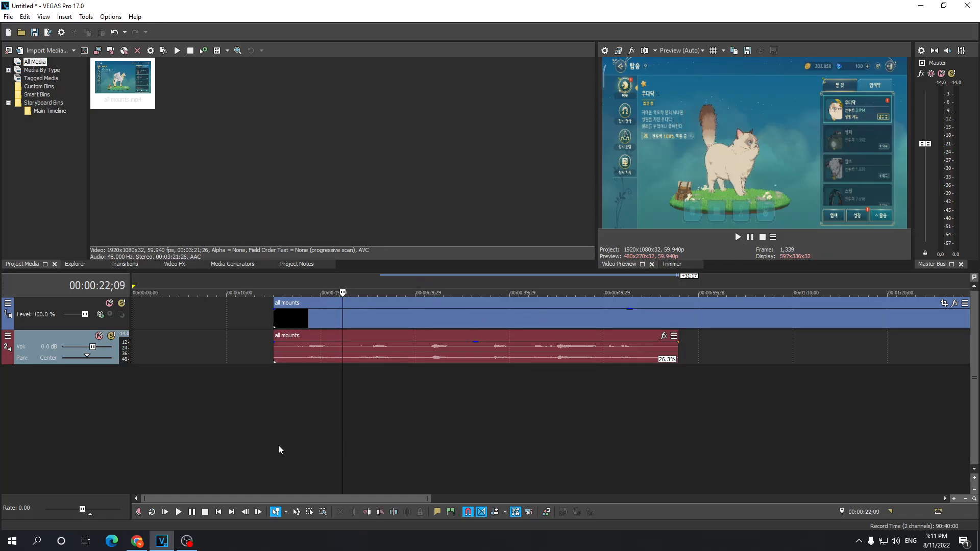